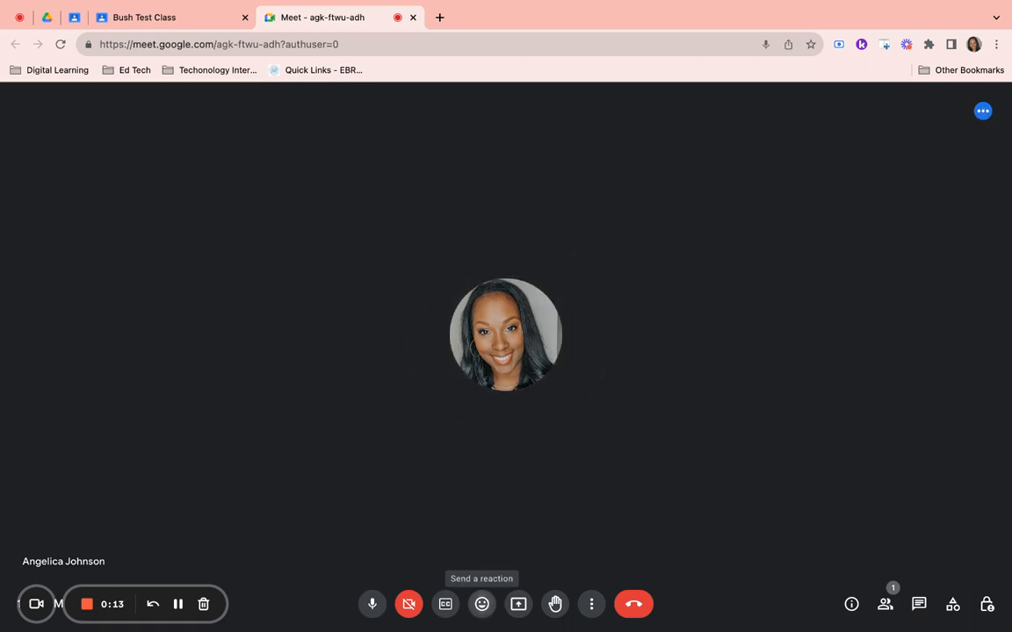
Step: Send thumbs up, celebration, clapping, heart and face emoji reactions from the reaction bar
click(481, 604)
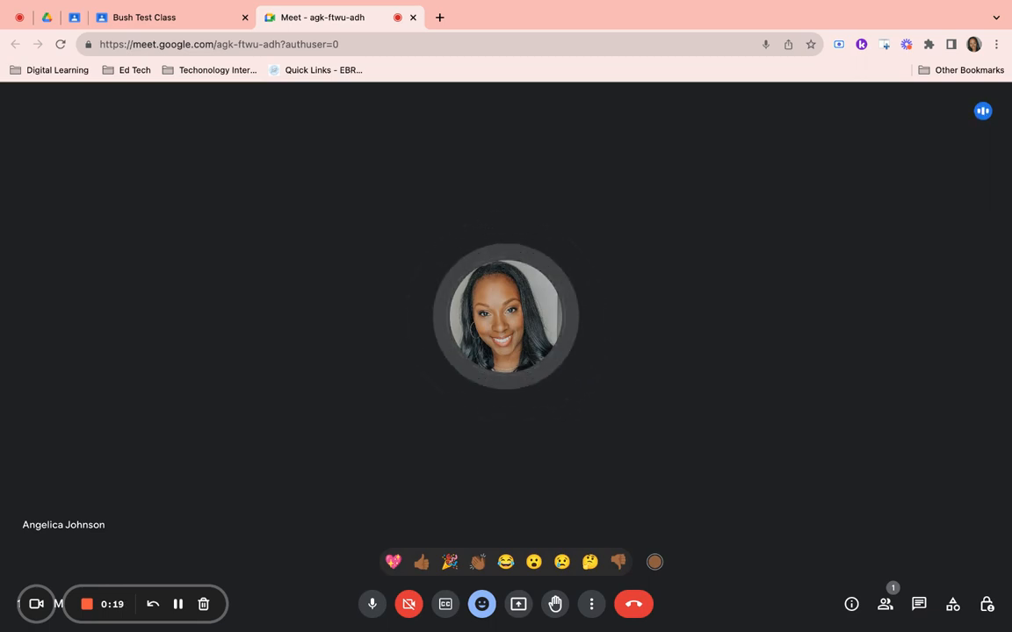
click(421, 562)
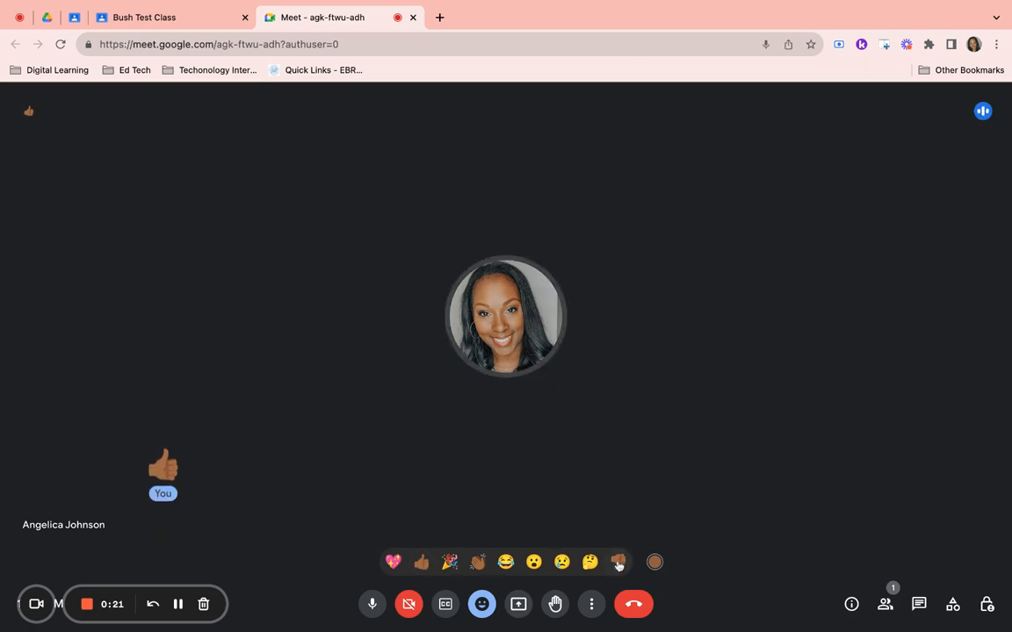
click(619, 563)
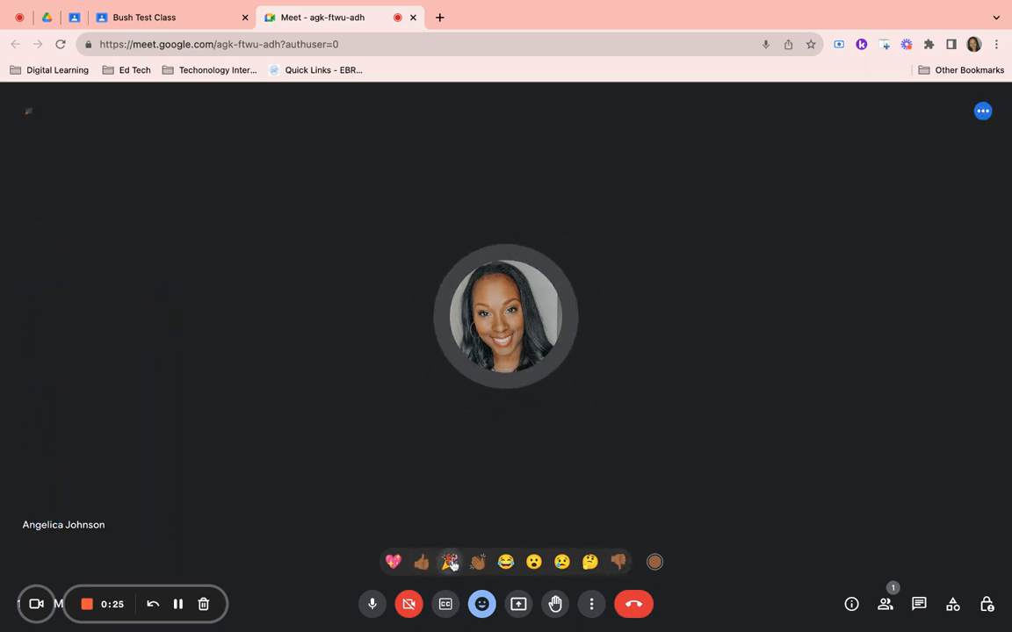
click(450, 562)
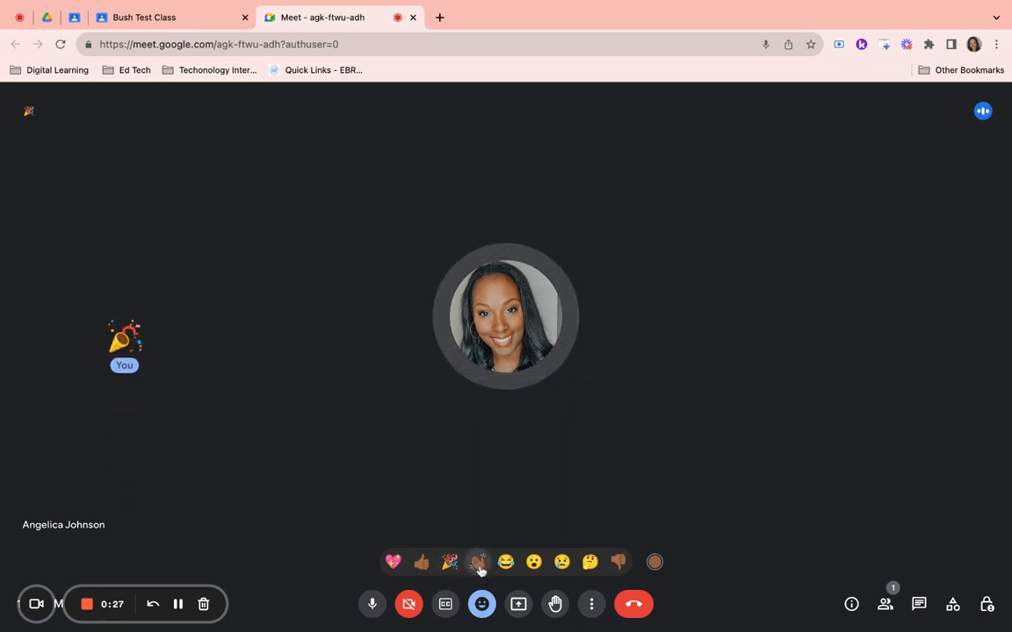
click(422, 562)
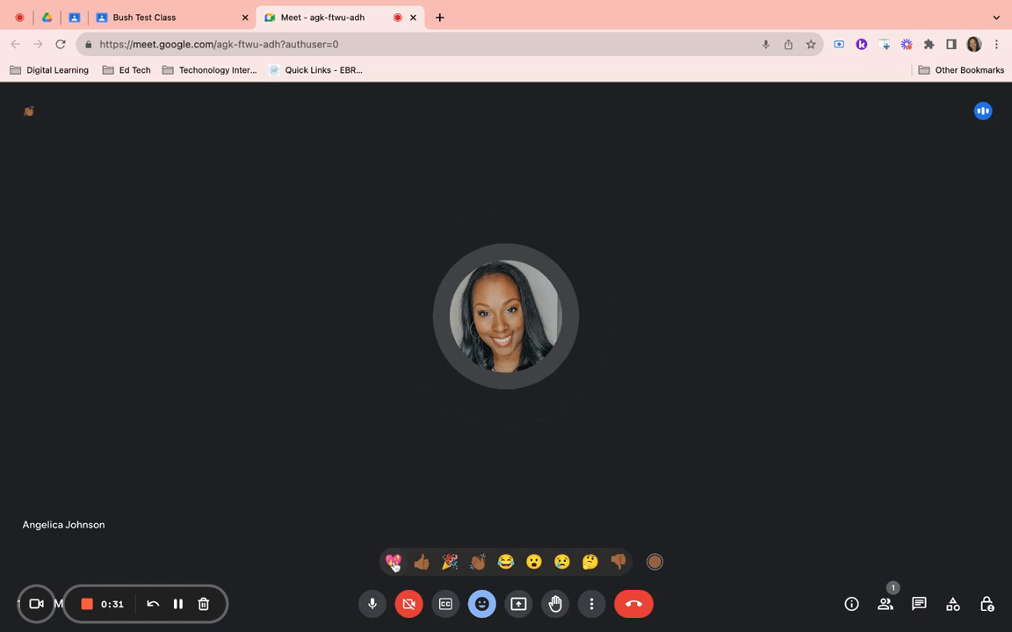
click(394, 562)
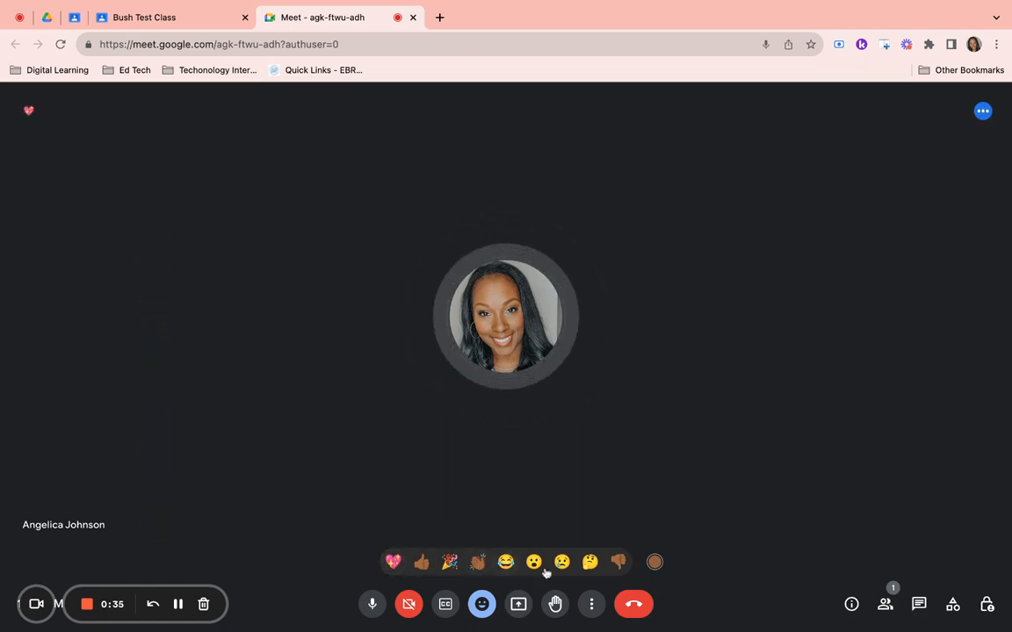
click(591, 562)
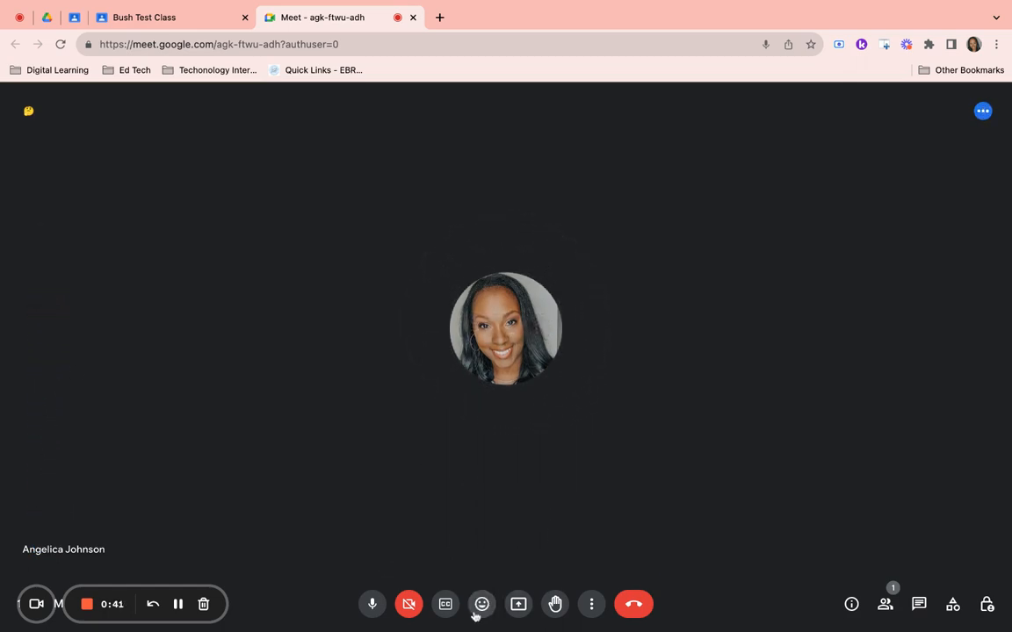
mouse_move(519, 604)
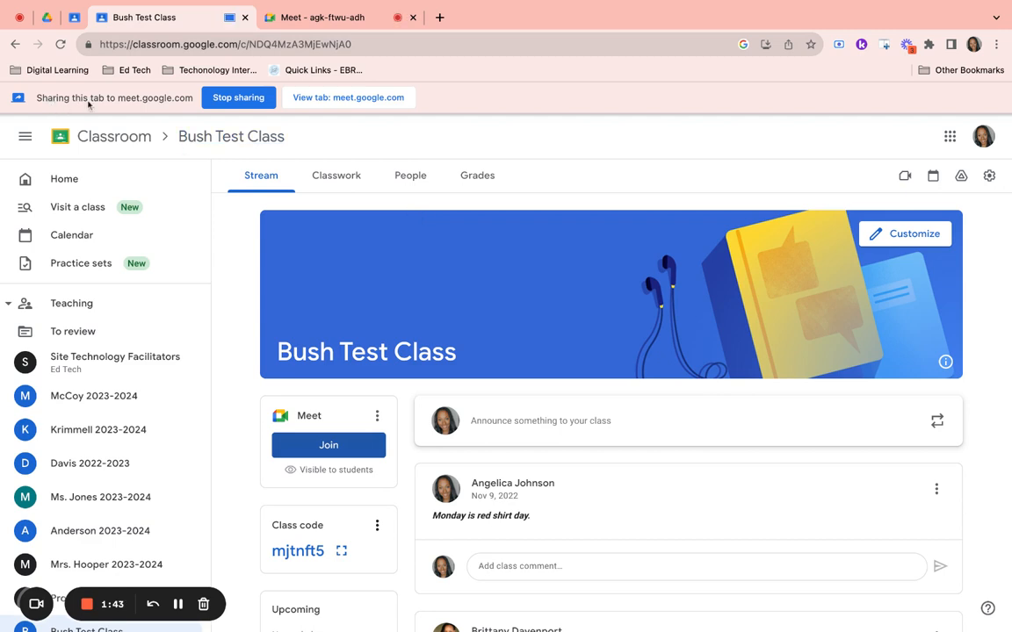
mouse_move(144, 109)
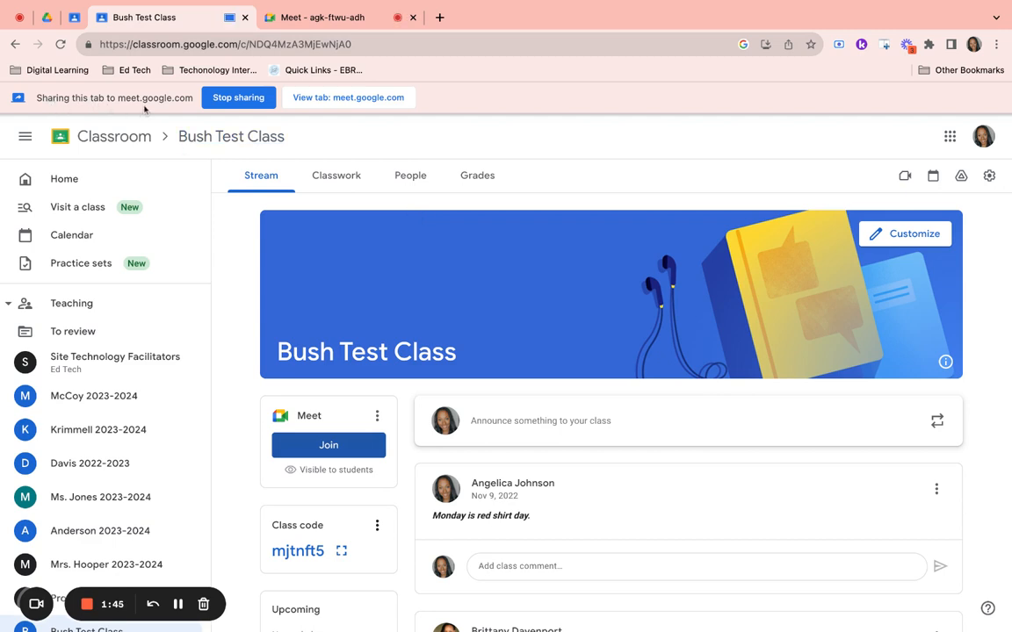
mouse_move(256, 279)
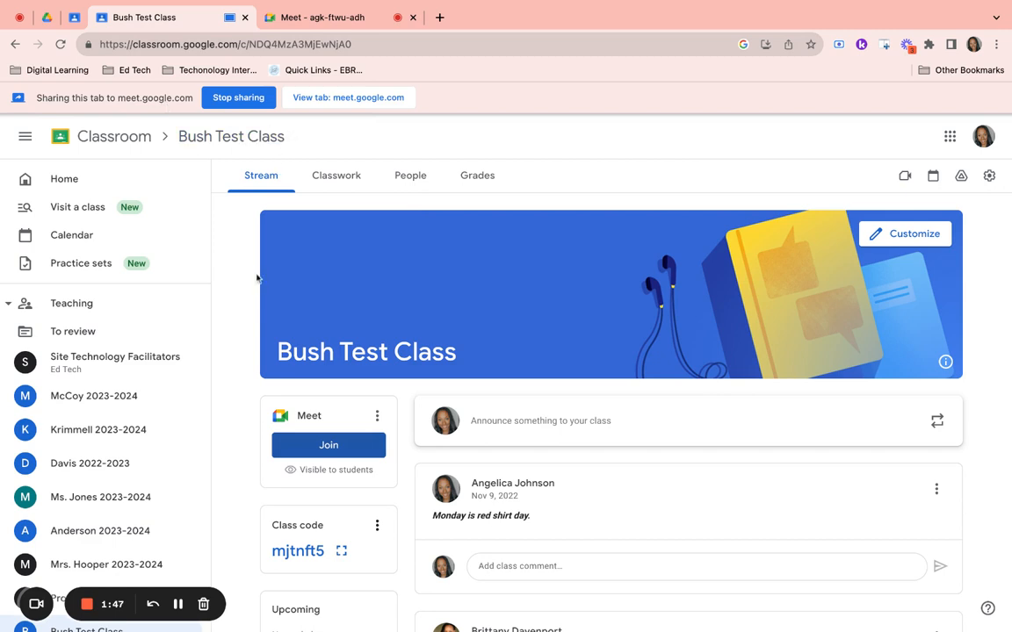
Step: Scroll through the Bush Test Class stream, then stop sharing the tab
scroll(down, 3)
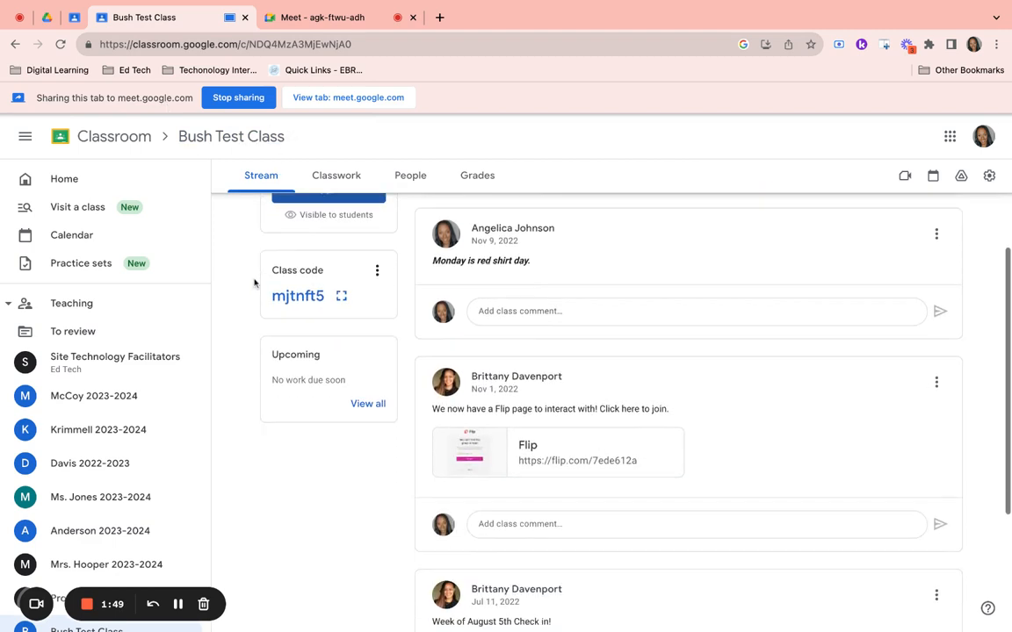
scroll(up, 3)
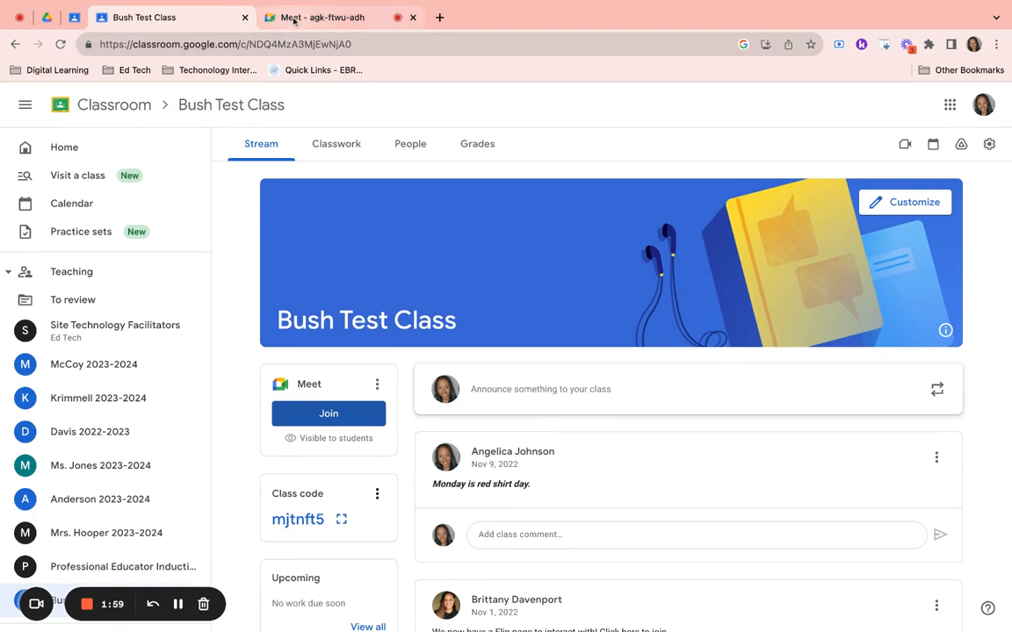
click(314, 18)
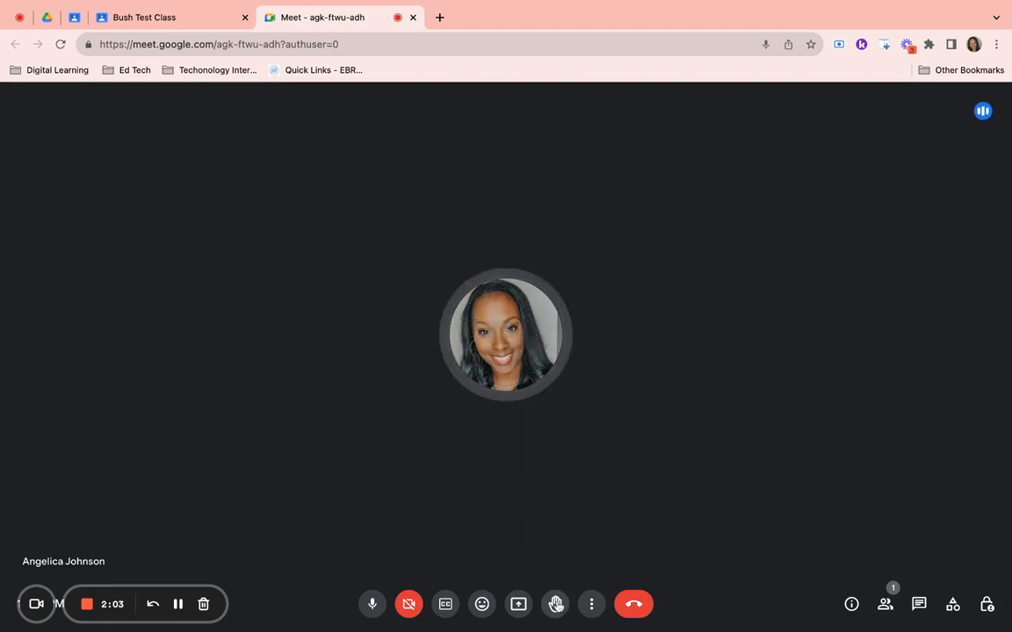
mouse_move(555, 605)
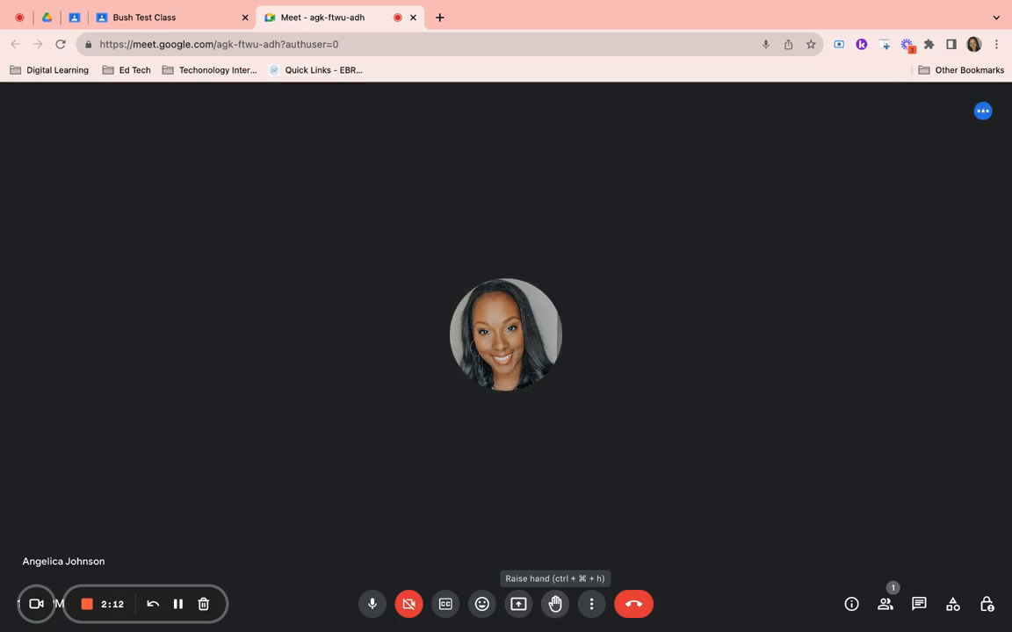
Step: Raise a hand in the Meet call
click(555, 605)
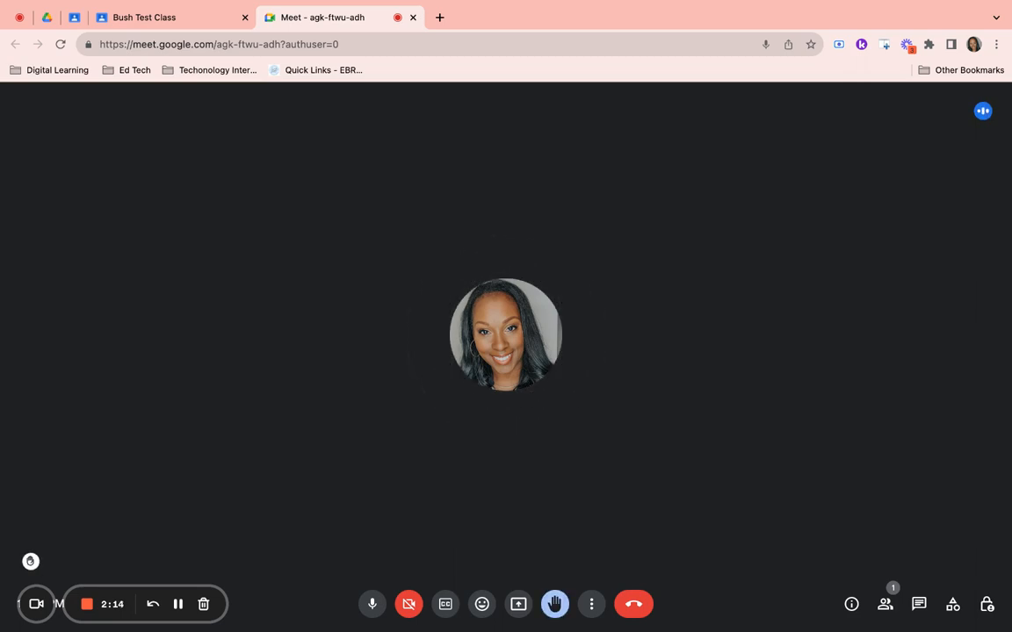
mouse_move(506, 334)
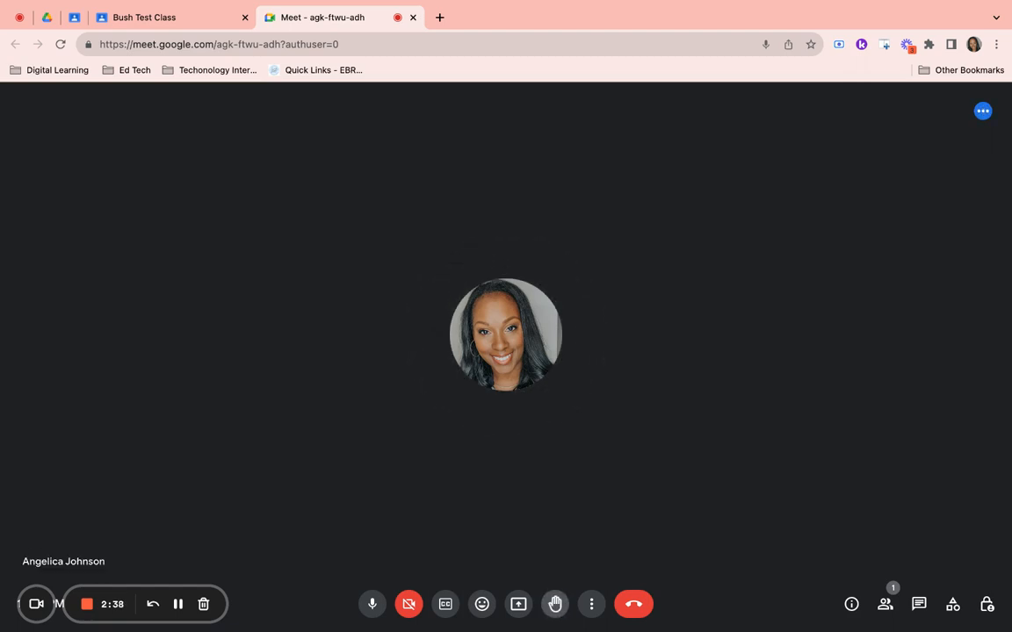
mouse_move(481, 605)
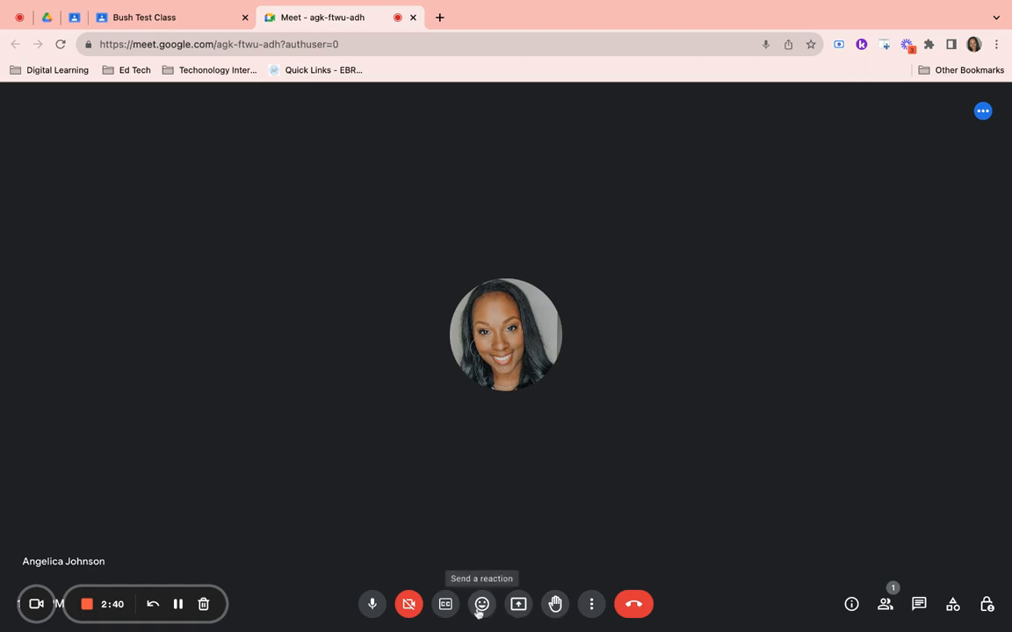
mouse_move(555, 604)
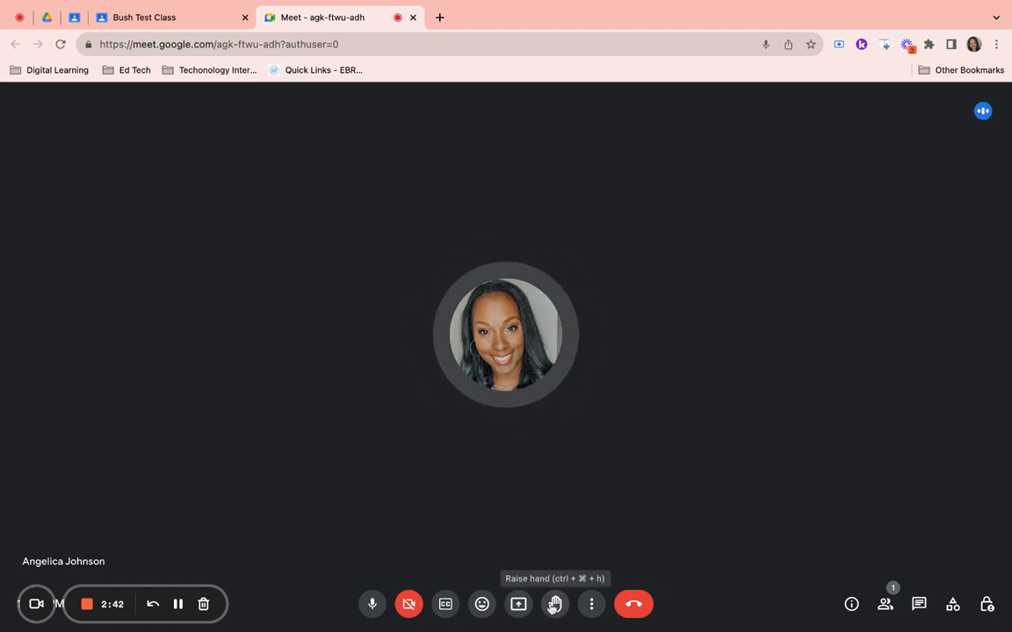